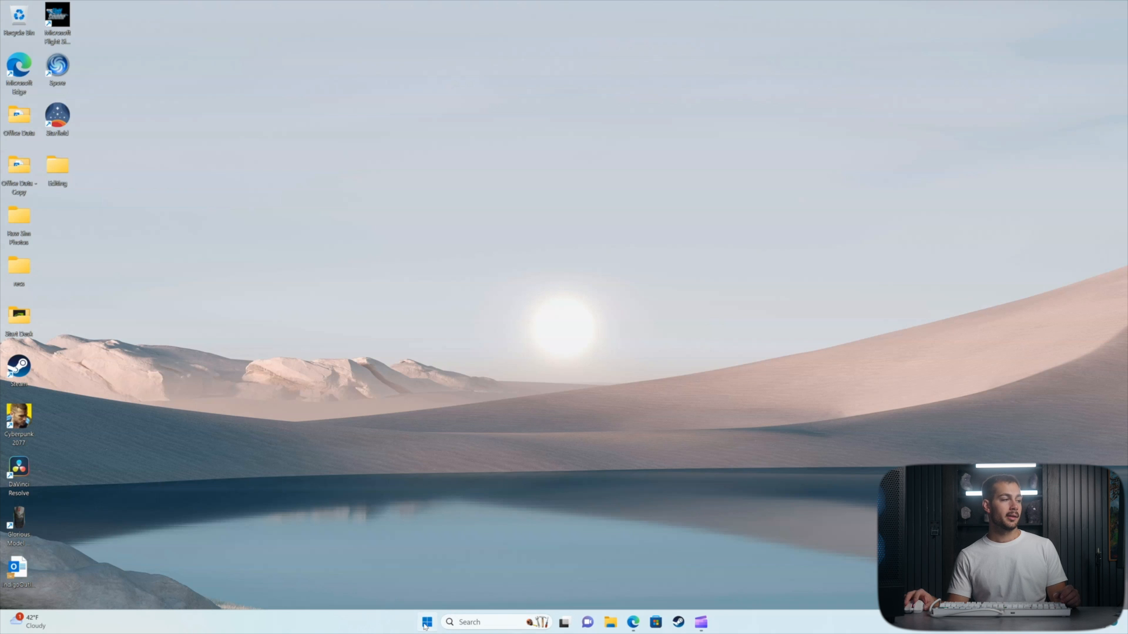
# Step: Launch Outlook from the taskbar so the mail inbox is showing
pyautogui.click(426, 623)
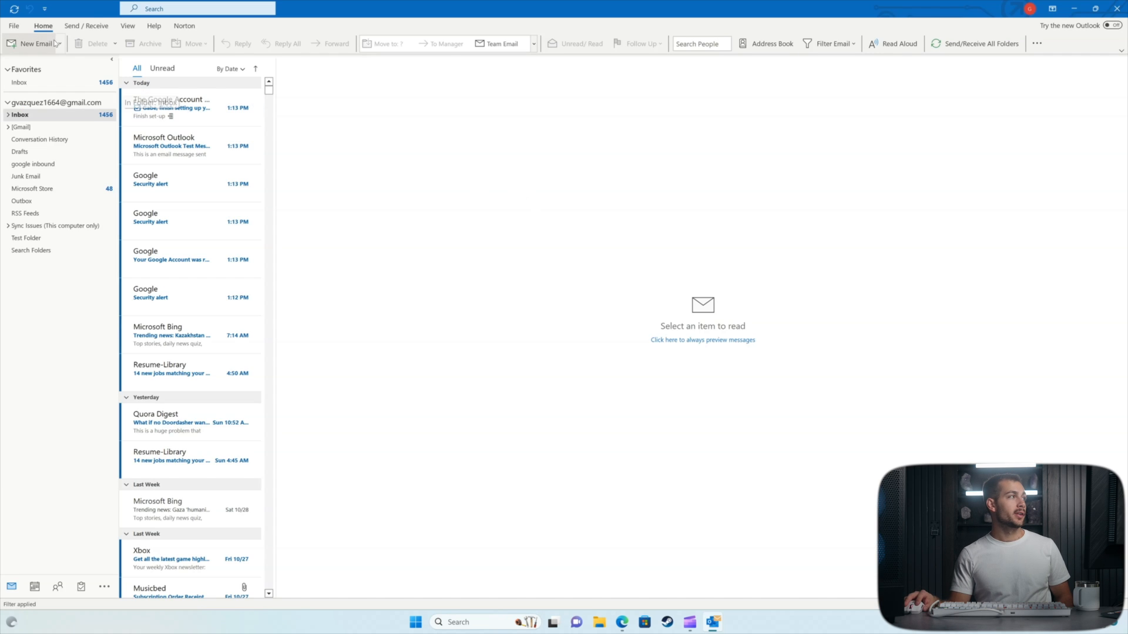
# Step: Reach the Mail page of Outlook Options and its Message arrival section
pyautogui.click(13, 26)
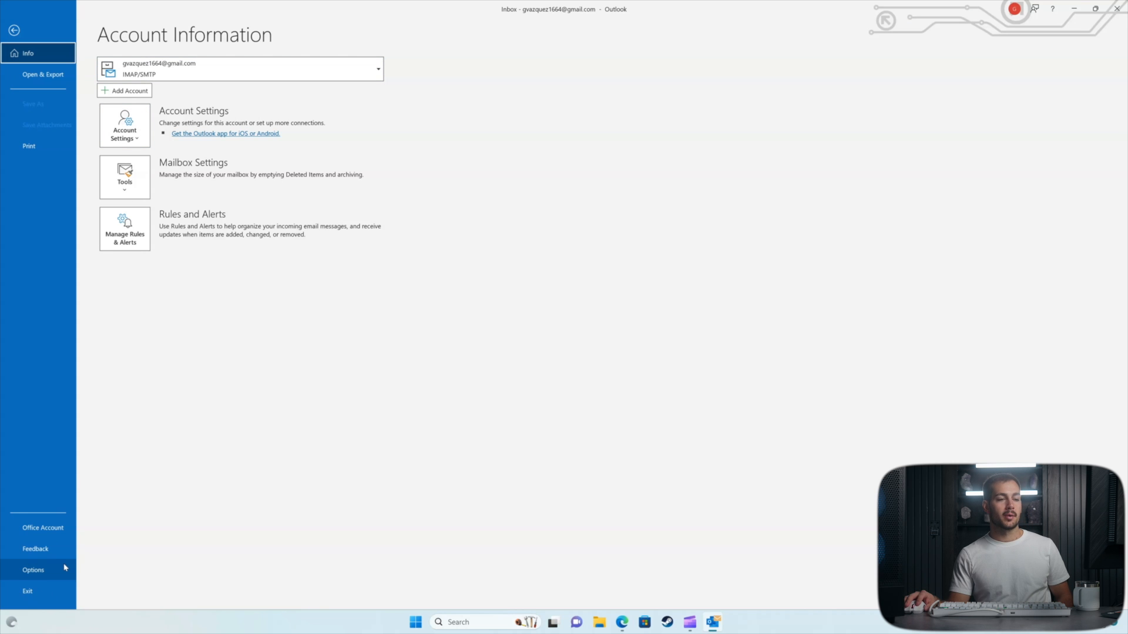
pyautogui.click(33, 570)
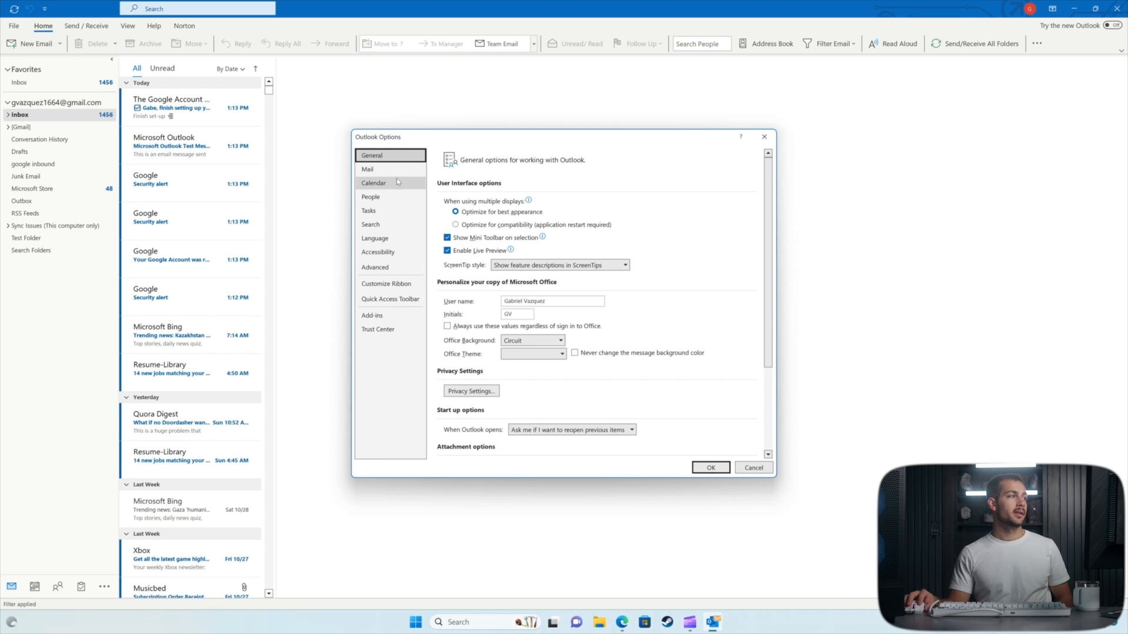
pyautogui.click(367, 169)
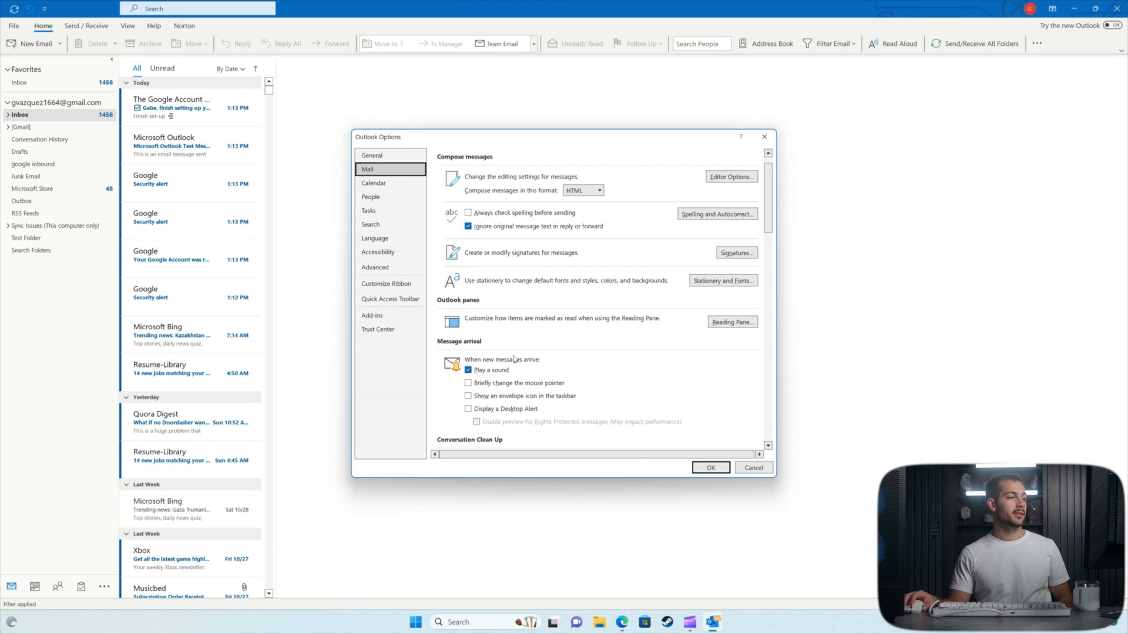
pyautogui.scroll(-3)
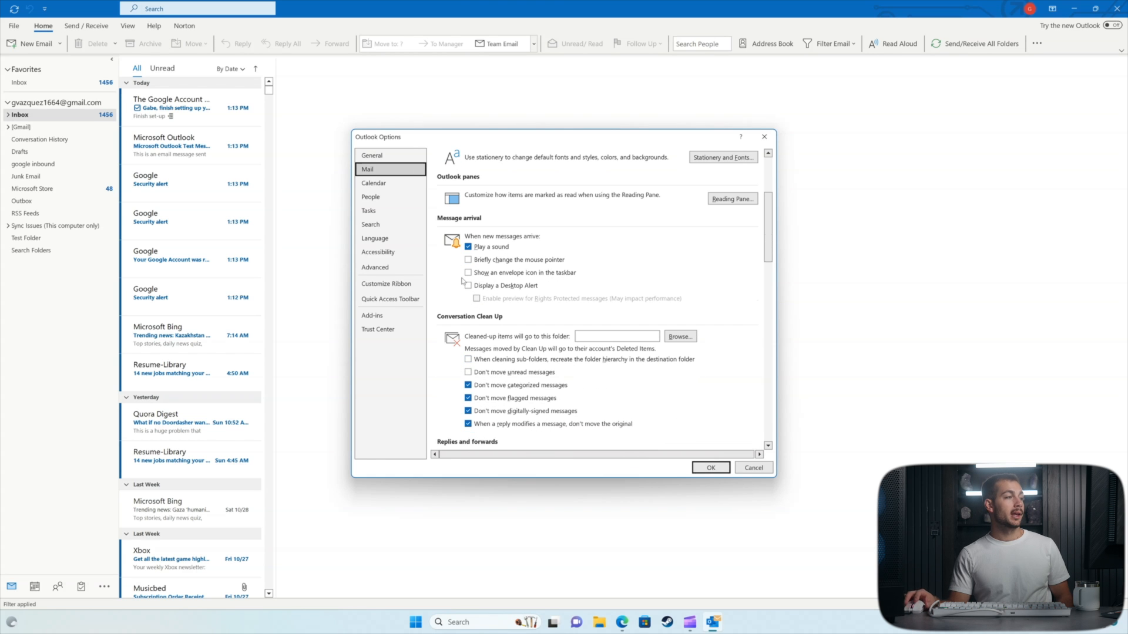
# Step: Enable 'Show an envelope icon in the taskbar' and 'Display a Desktop Alert', then confirm with OK
pyautogui.click(468, 271)
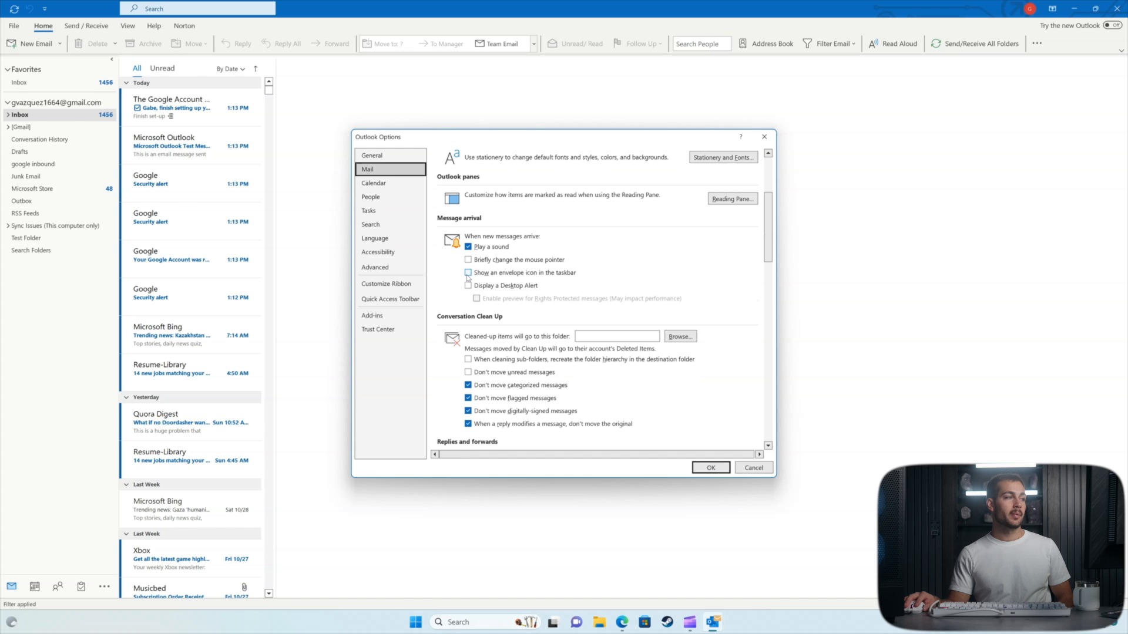
pyautogui.click(468, 272)
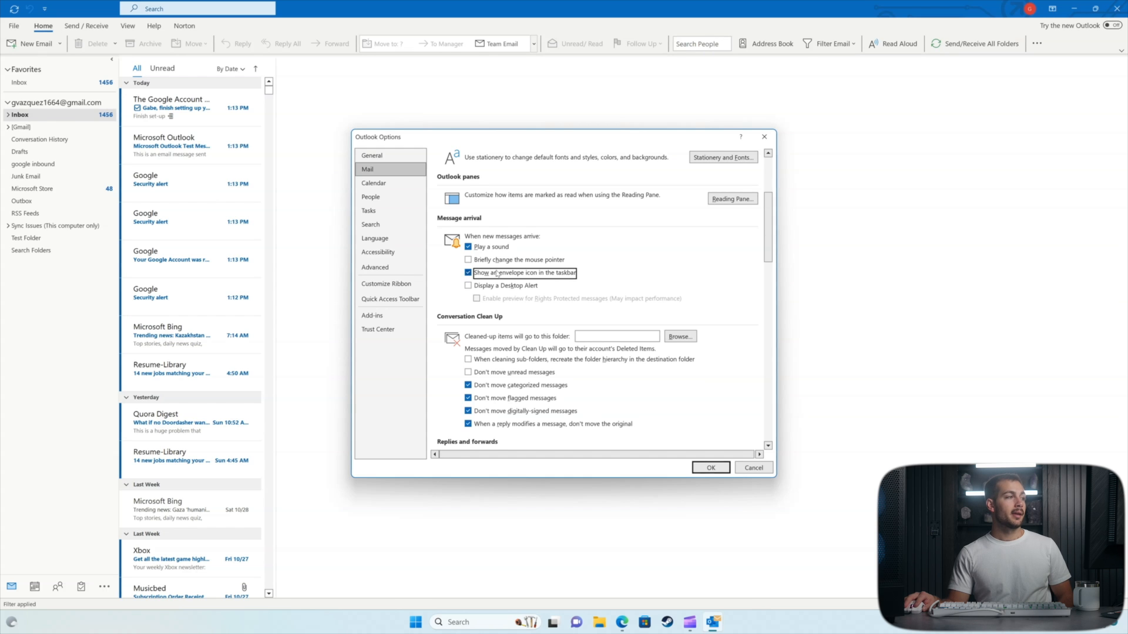
pyautogui.click(469, 286)
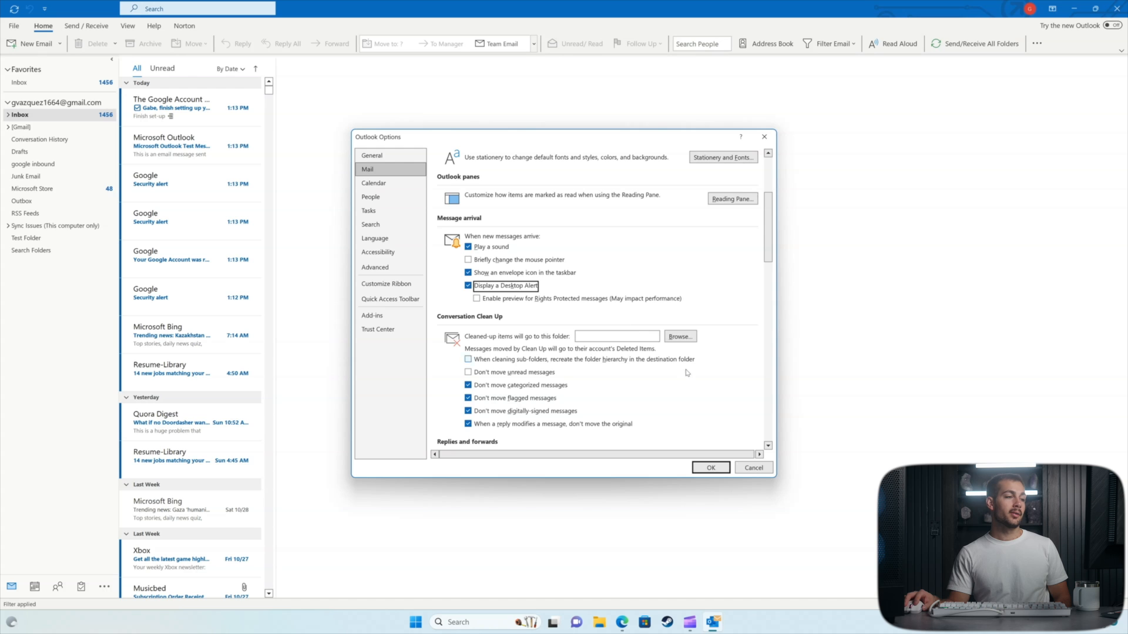
pyautogui.click(710, 468)
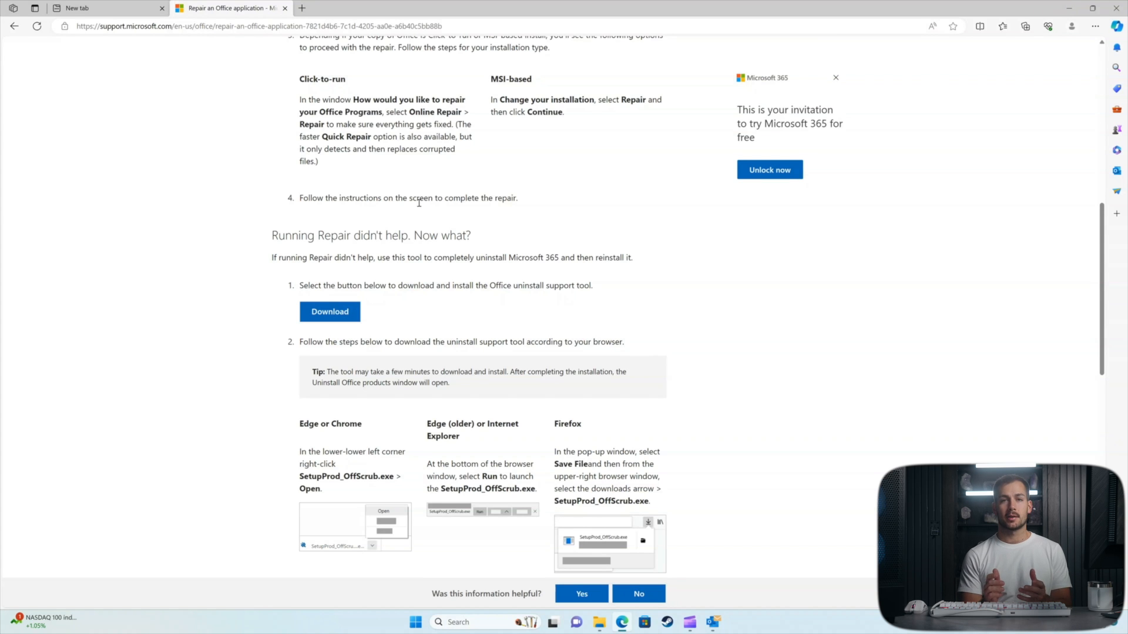
pyautogui.moveTo(402, 214)
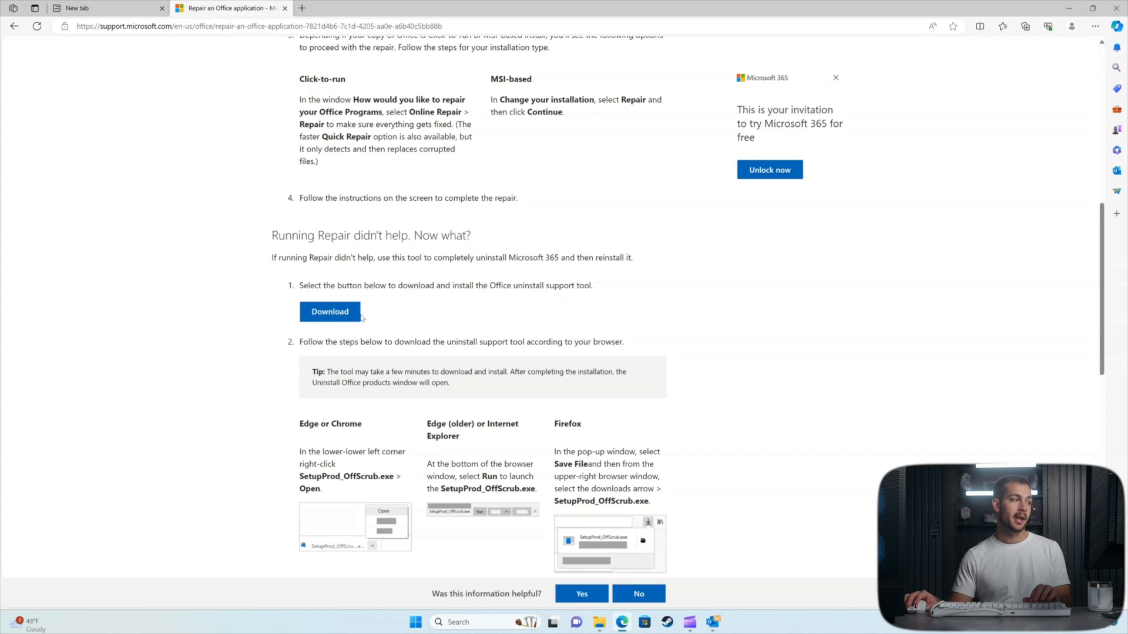
# Step: Download the Office uninstall support tool from the 'Running Repair didn't help' section
pyautogui.scroll(-3)
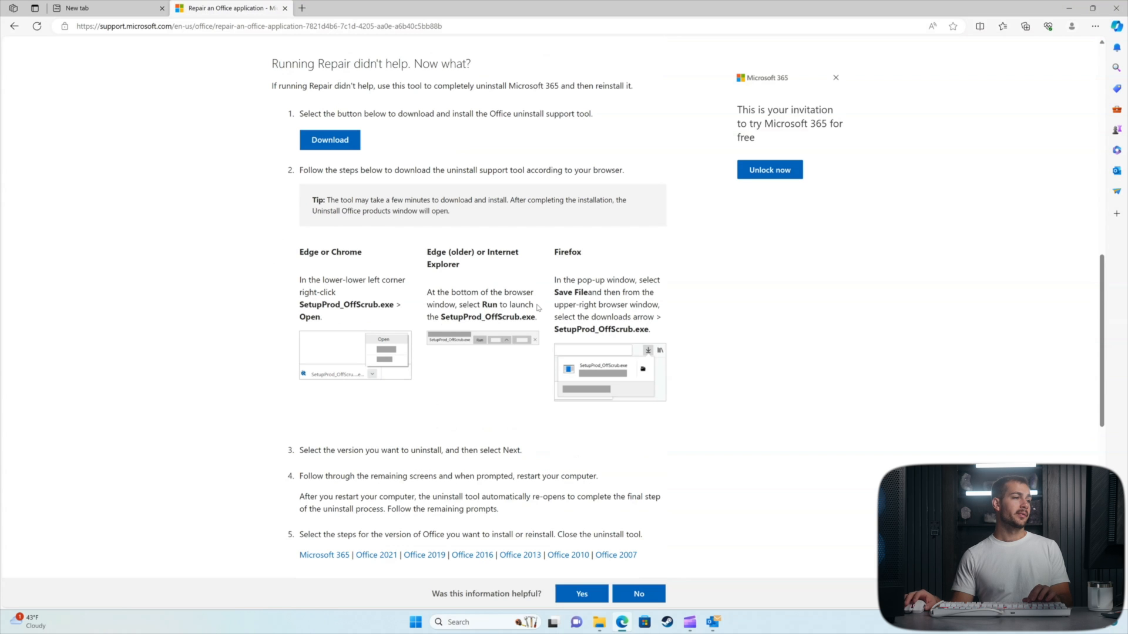
pyautogui.moveTo(329, 140)
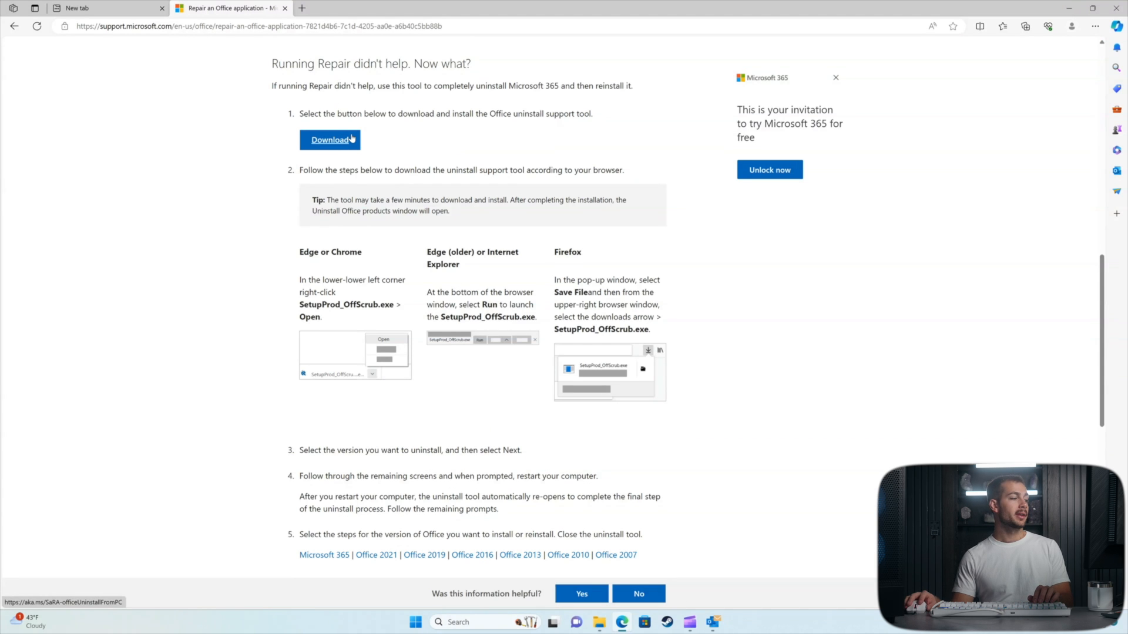
pyautogui.click(329, 140)
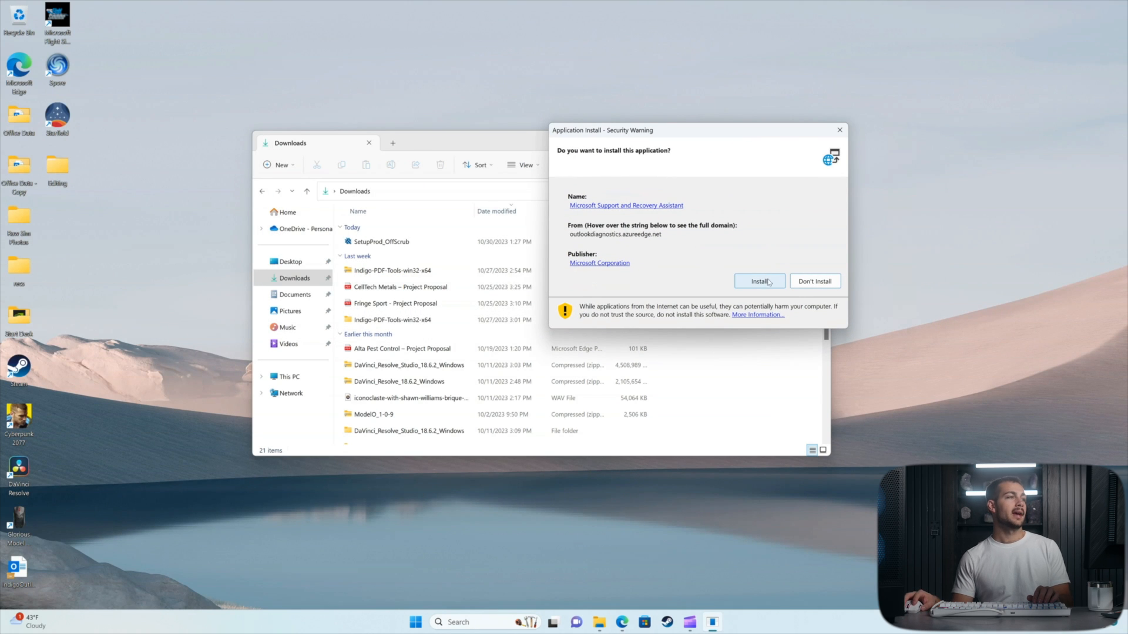
pyautogui.moveTo(756, 290)
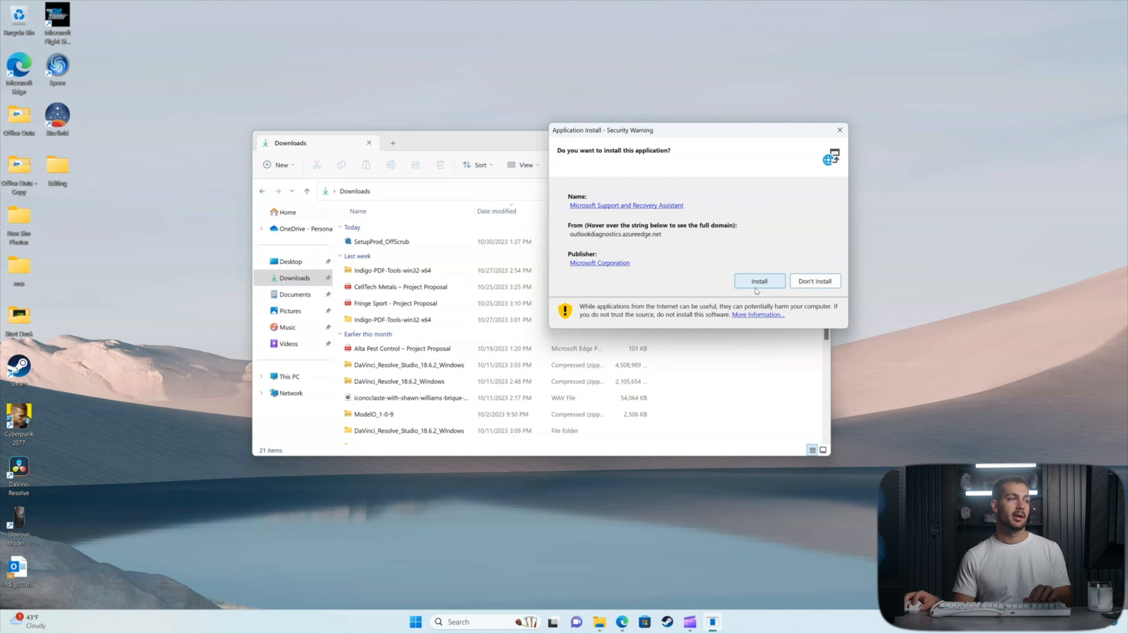
# Step: Approve the security warning to install Microsoft Support and Recovery Assistant
pyautogui.click(758, 281)
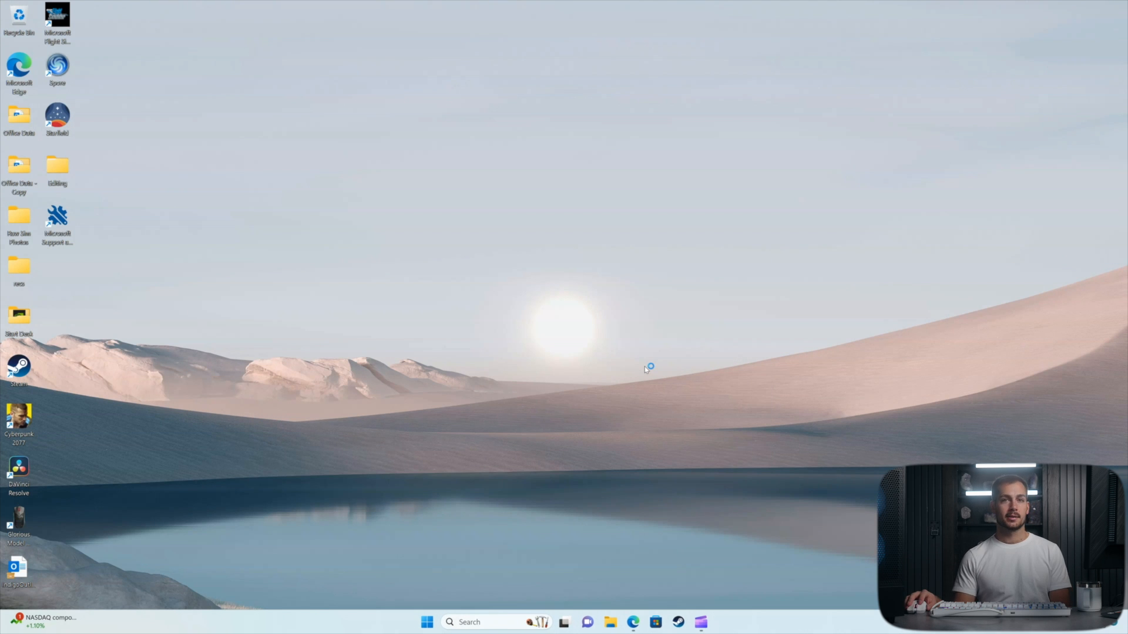
# Step: Choose Office 2019 as the Office version to remove
pyautogui.click(733, 298)
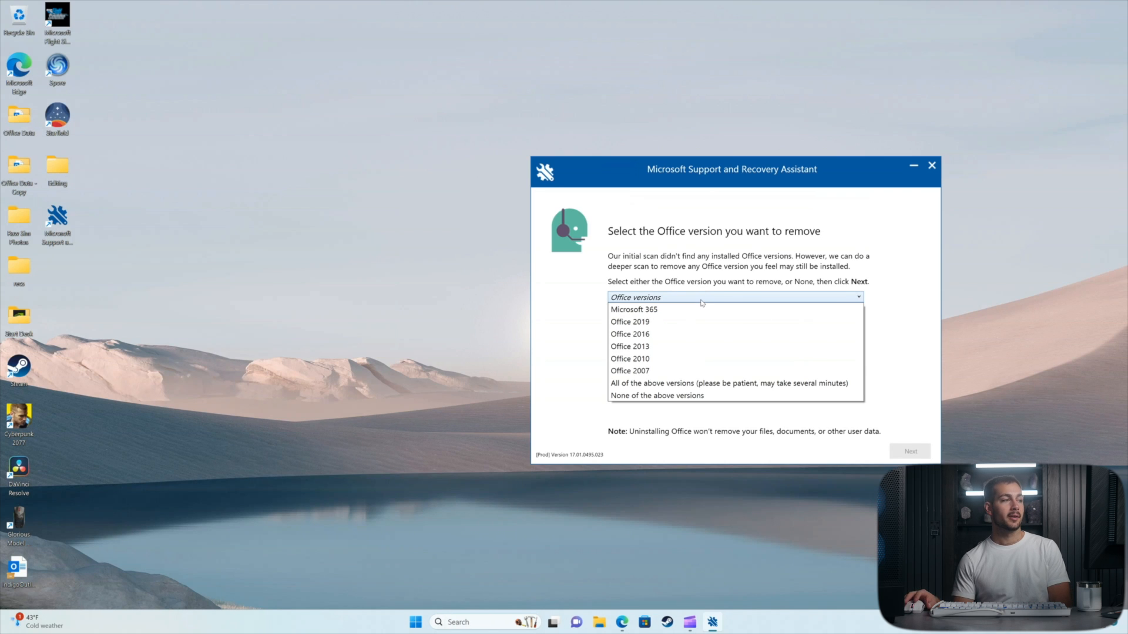
pyautogui.moveTo(674, 322)
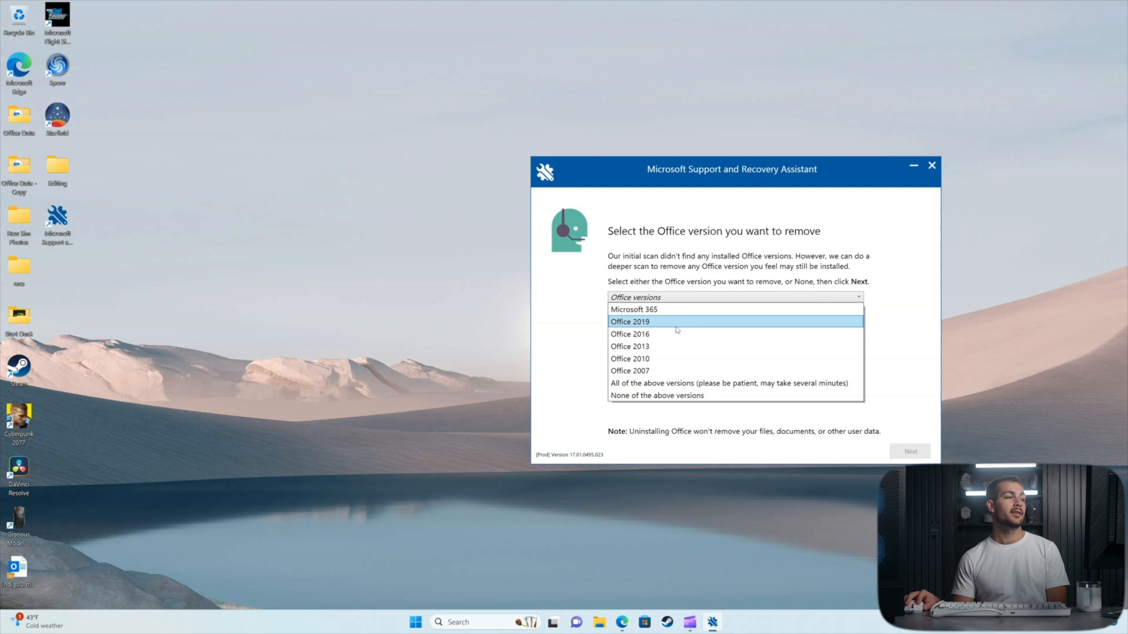
pyautogui.moveTo(662, 327)
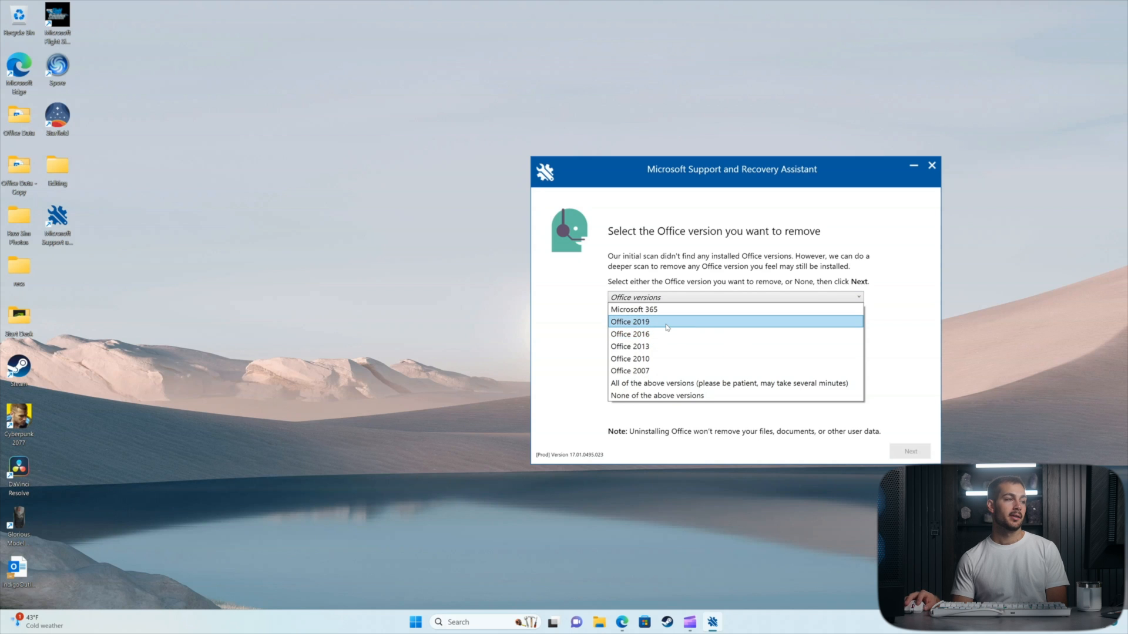
pyautogui.click(630, 322)
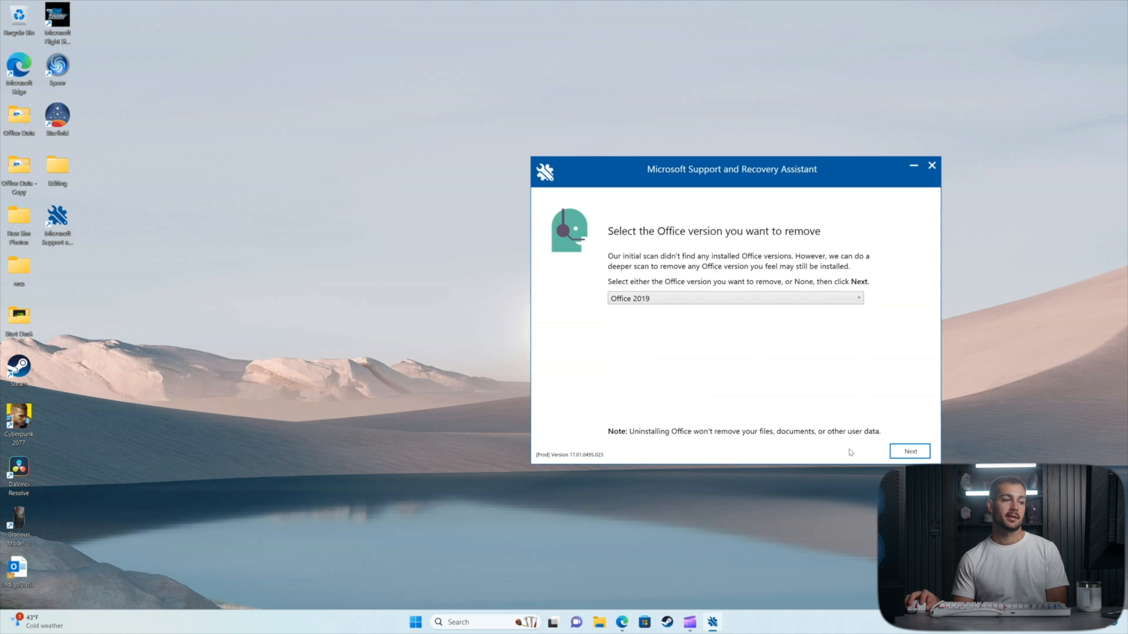
pyautogui.moveTo(910, 451)
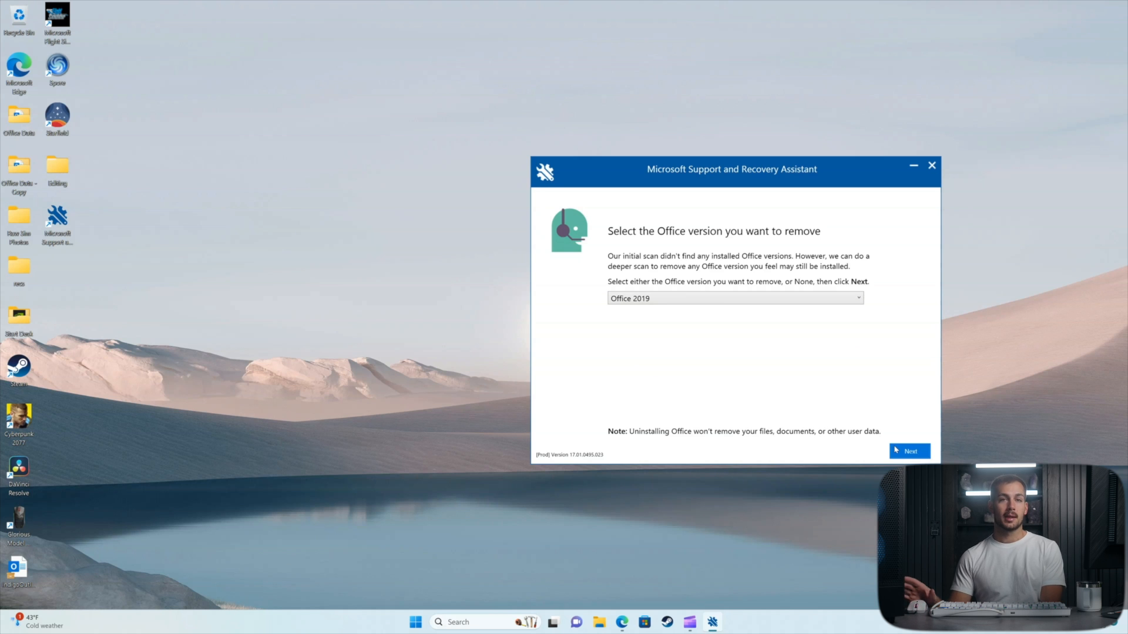
pyautogui.moveTo(939, 342)
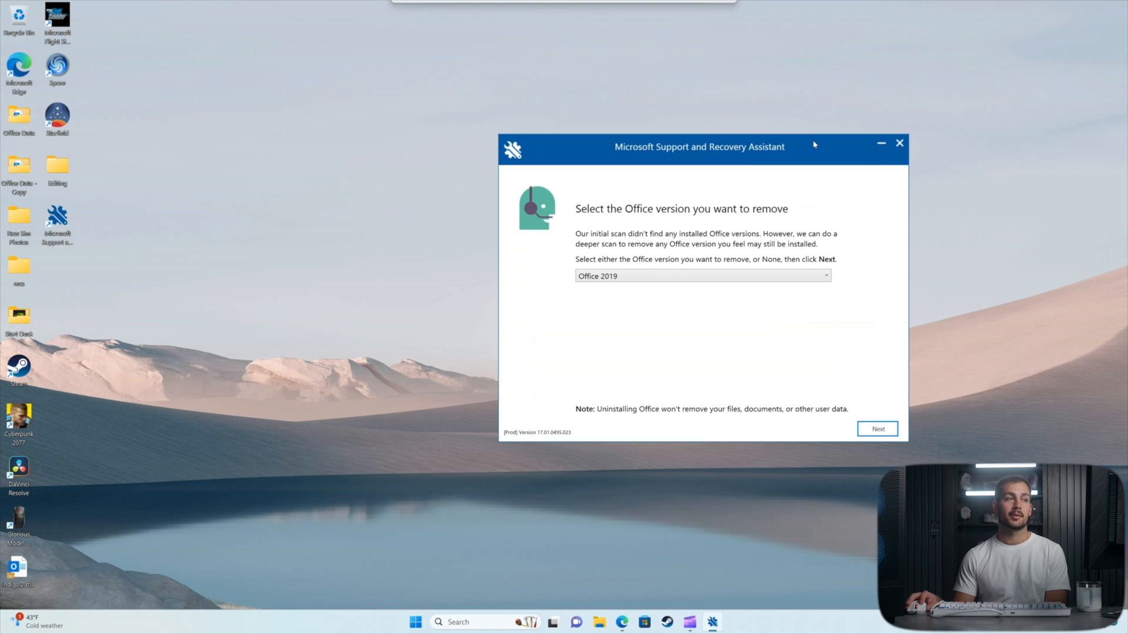
pyautogui.moveTo(818, 166)
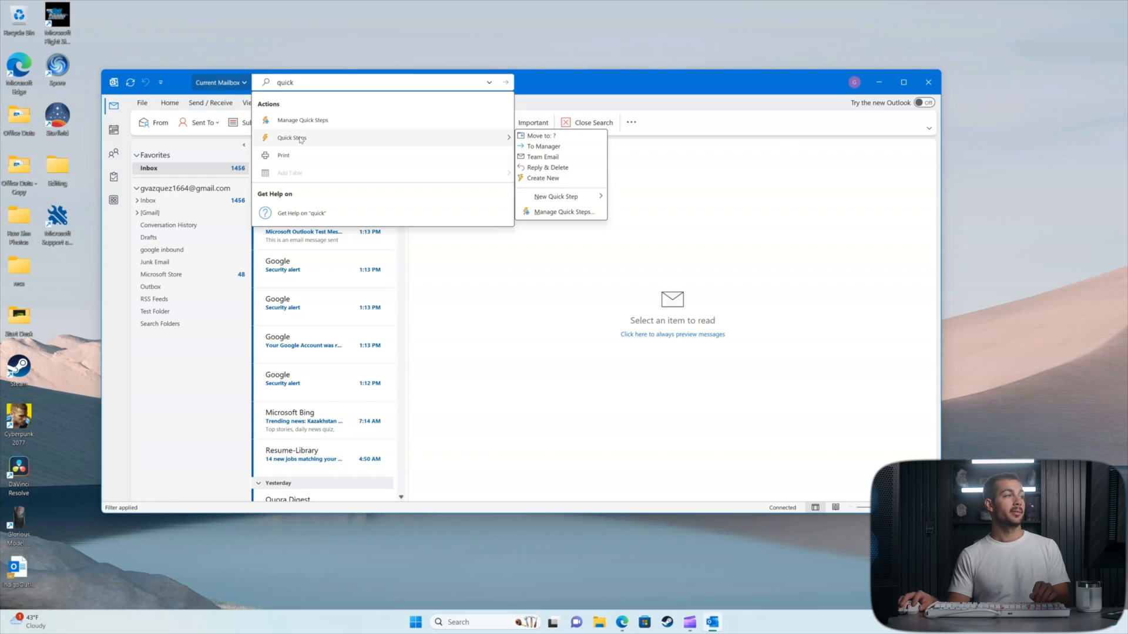
pyautogui.moveTo(543, 146)
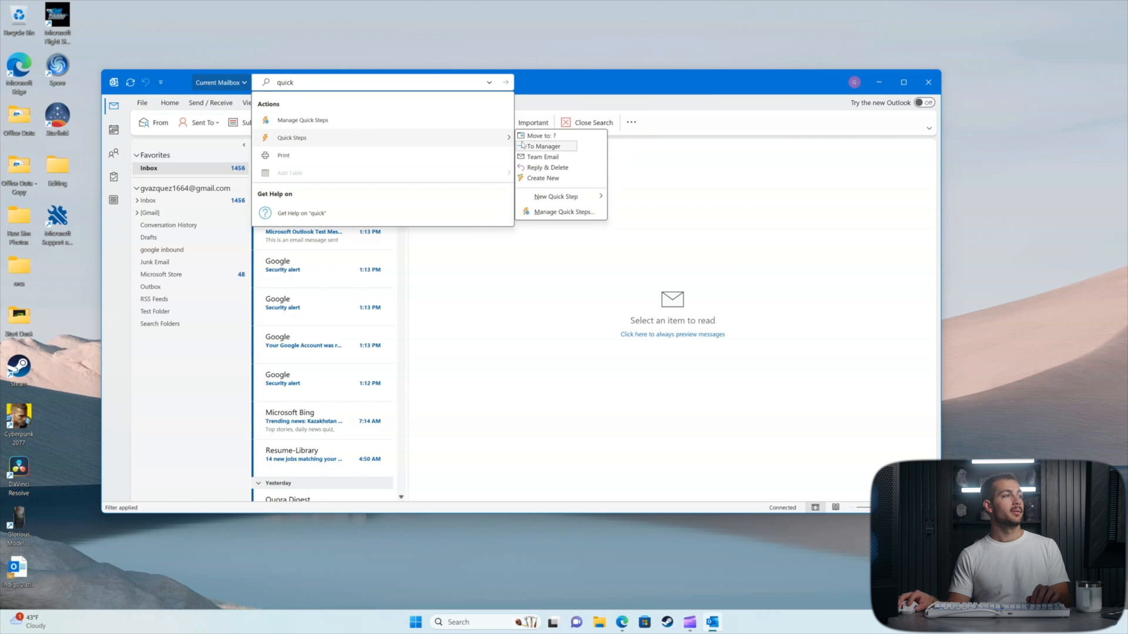
# Step: Start a new custom Quick Step named 'My Quick Step' via Create New
pyautogui.click(543, 177)
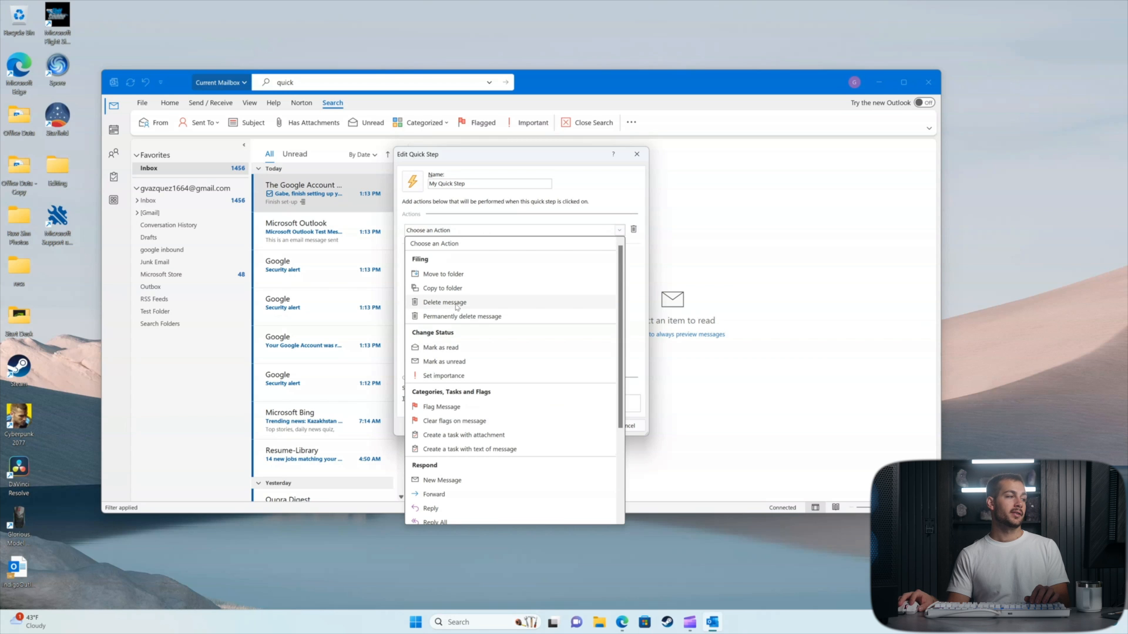
# Step: Set the Quick Step action to Delete message with shortcut CTRL+SHIFT+1
pyautogui.click(444, 302)
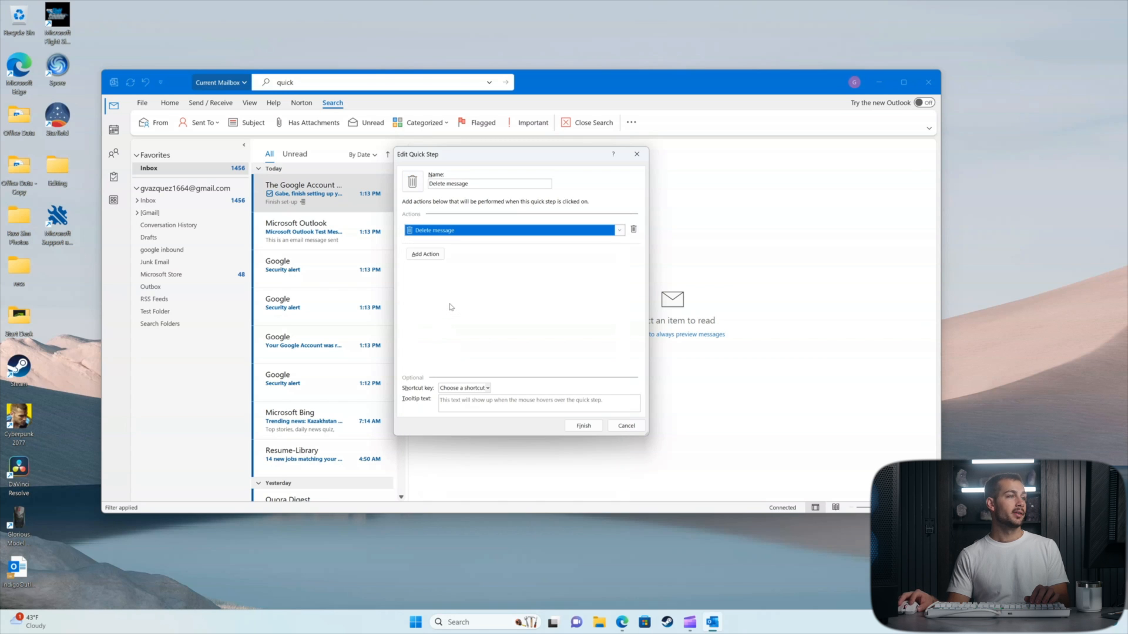
pyautogui.moveTo(481, 386)
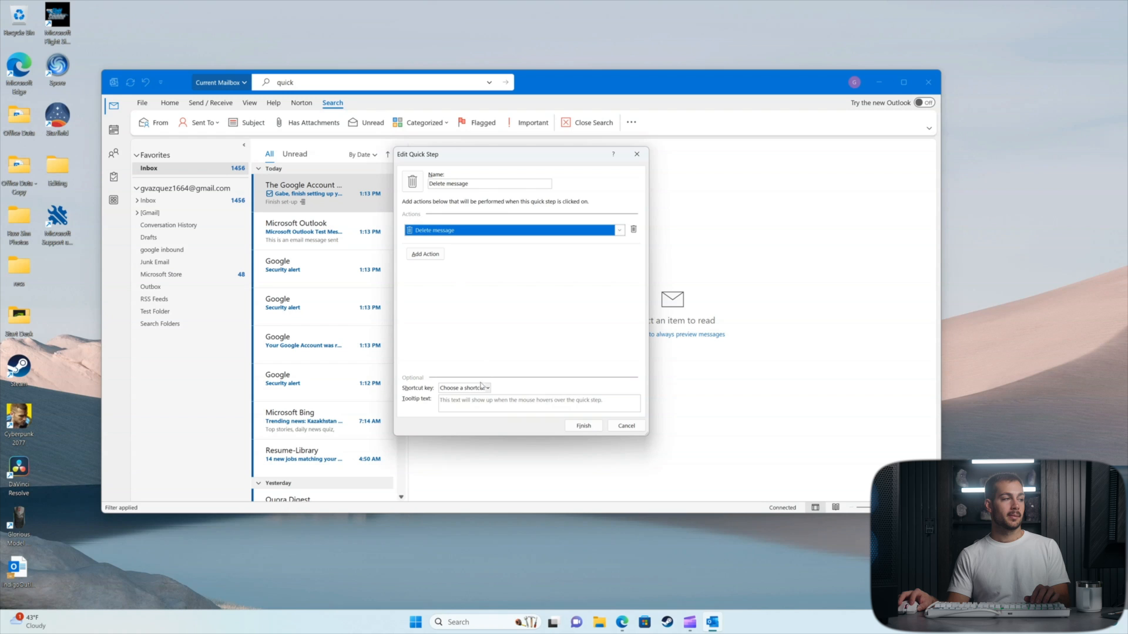
pyautogui.click(464, 388)
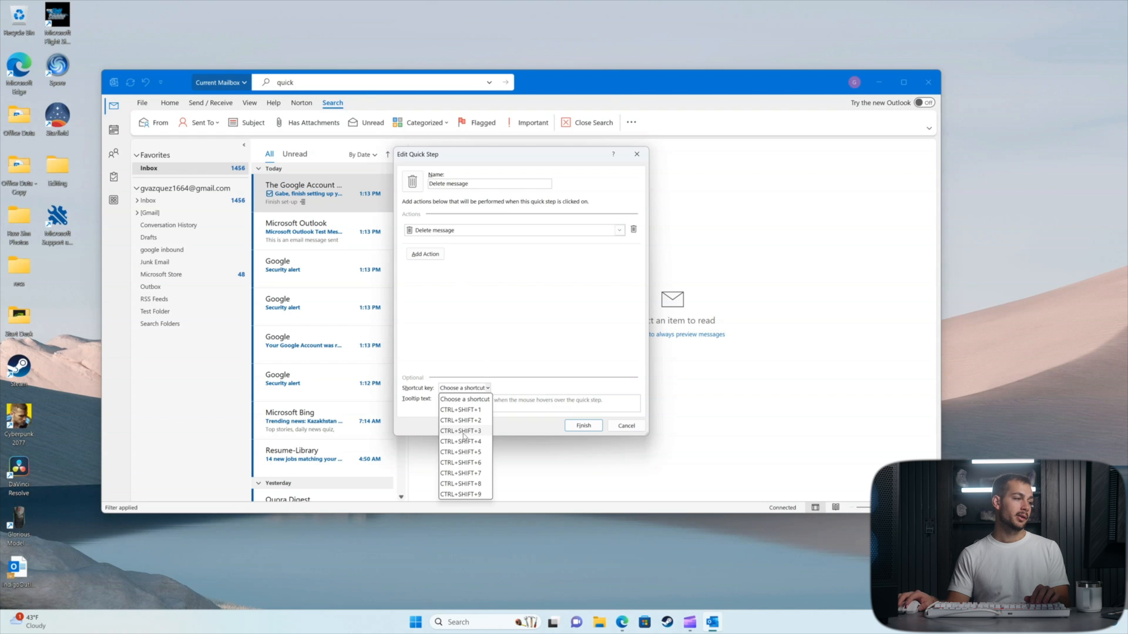
pyautogui.moveTo(464, 416)
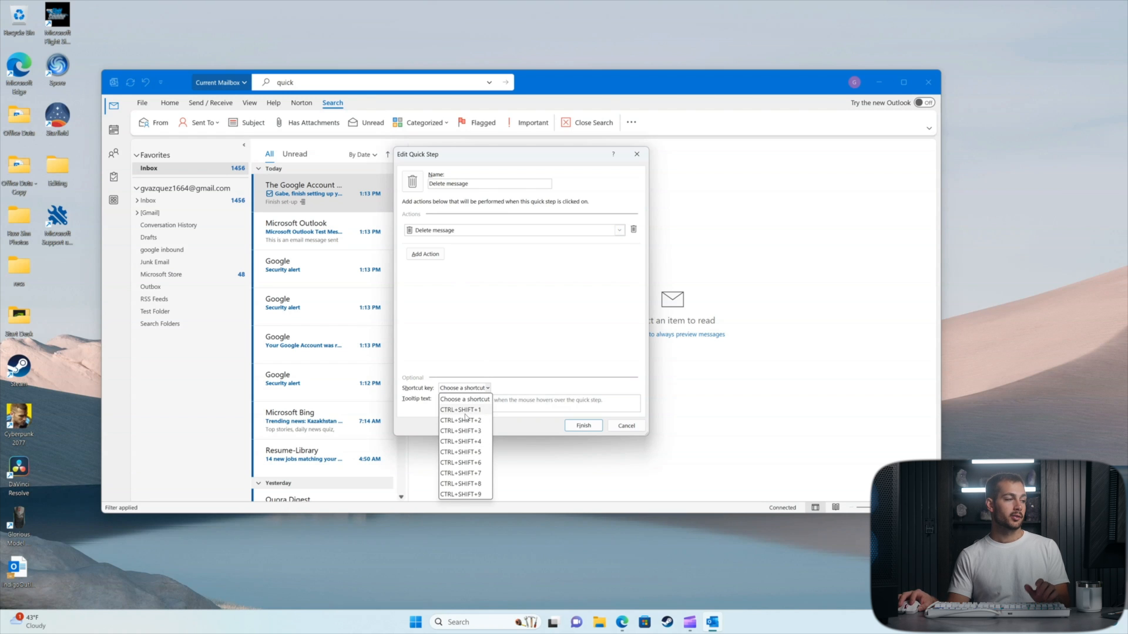
pyautogui.click(460, 409)
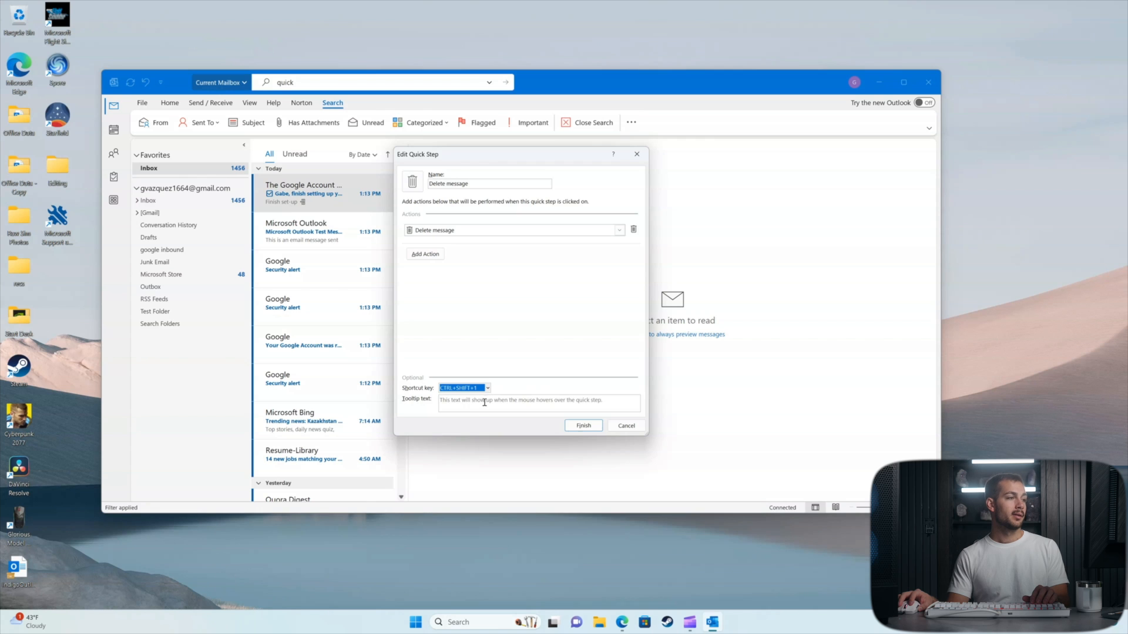
# Step: Enter 'Delete email' as the tooltip text, correcting a typo along the way
pyautogui.click(538, 403)
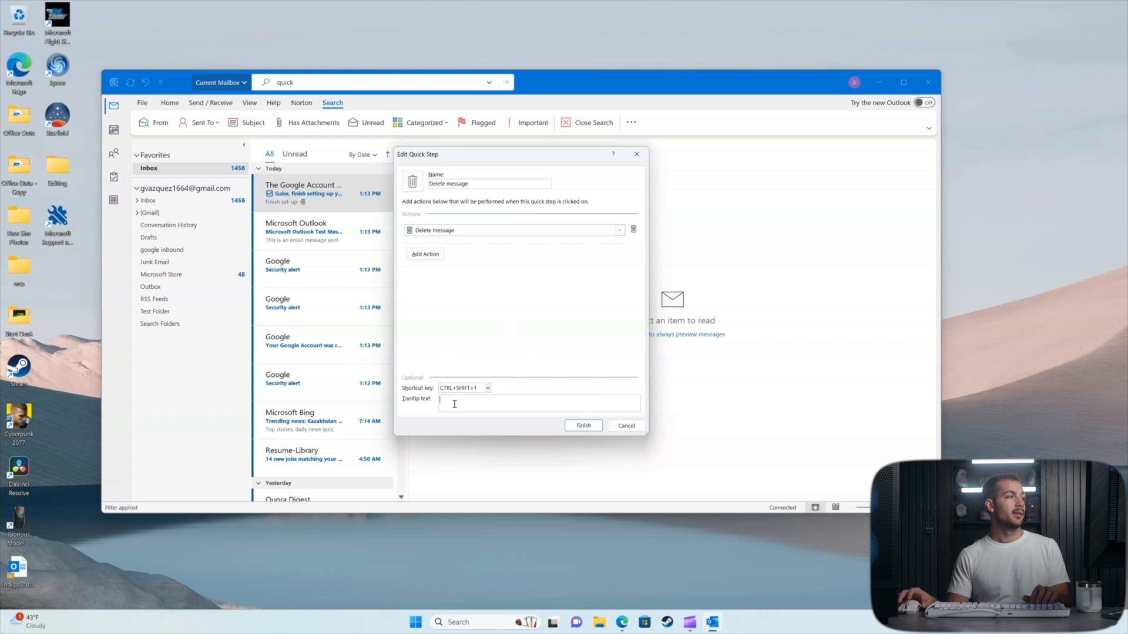
pyautogui.write('D')
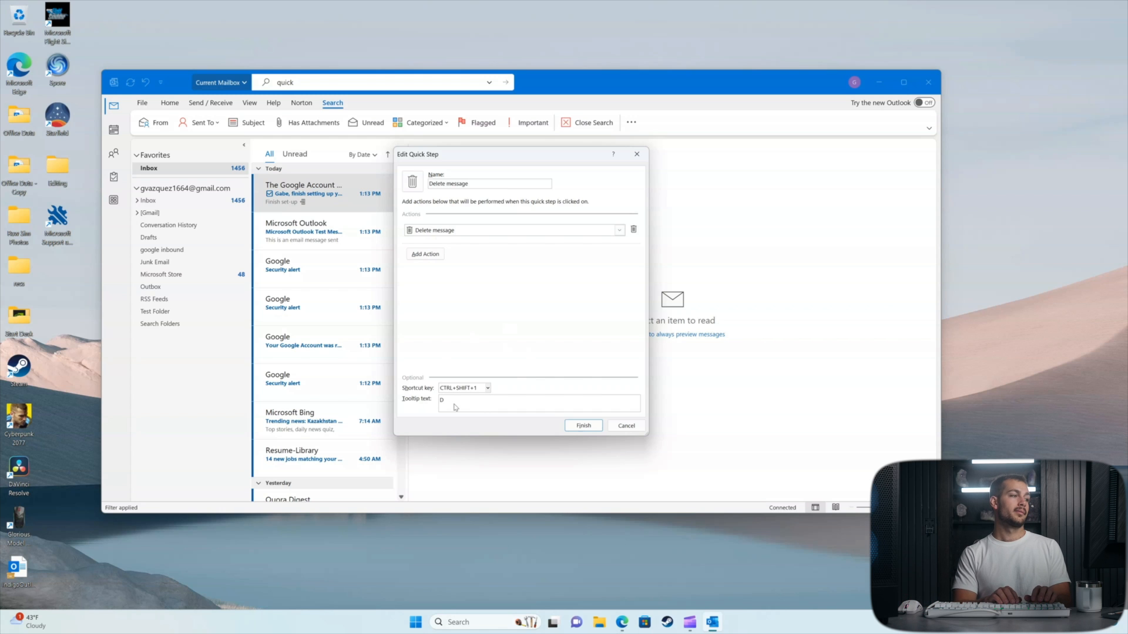
pyautogui.write('Delete demail')
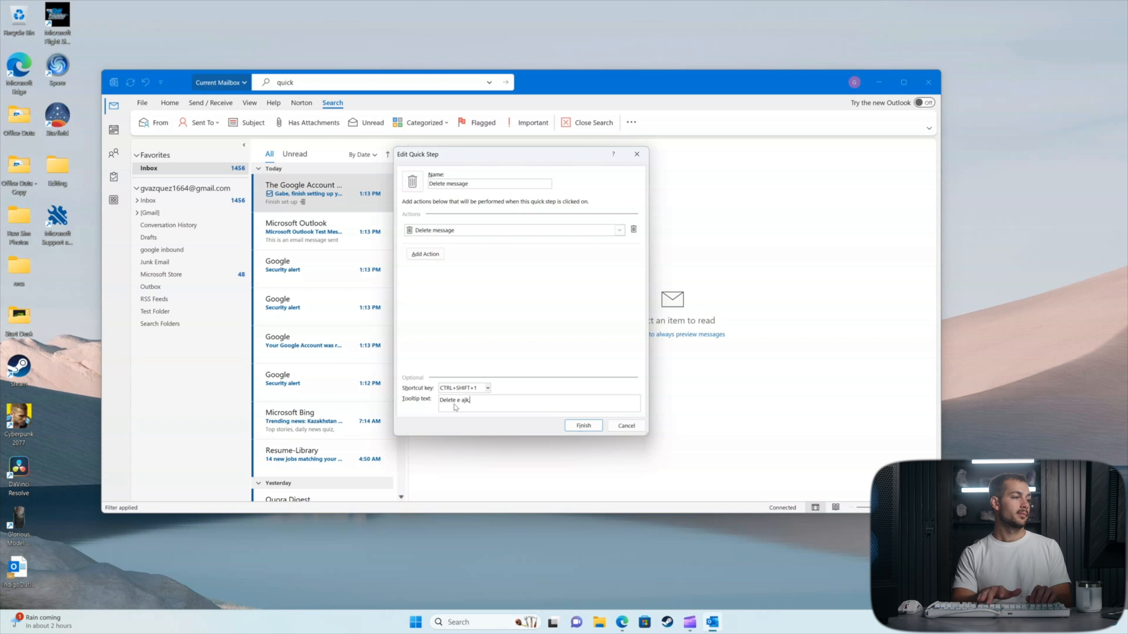
pyautogui.press('Backspace')
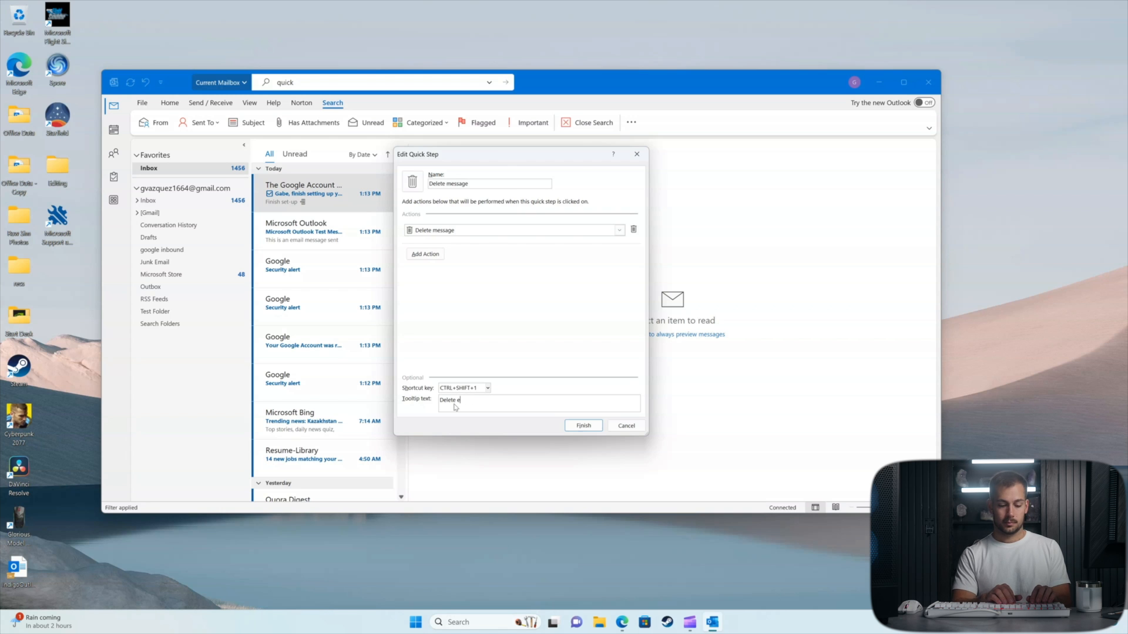
pyautogui.write('mail')
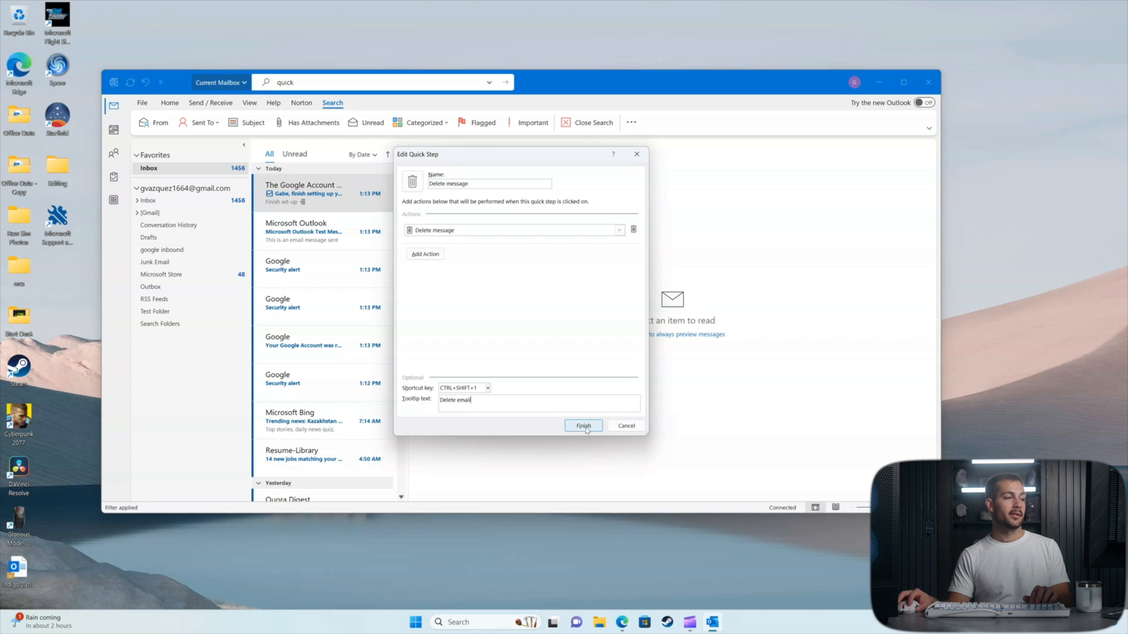
# Step: Finish the Quick Step, then delete the Microsoft Outlook Test Message using it
pyautogui.click(583, 425)
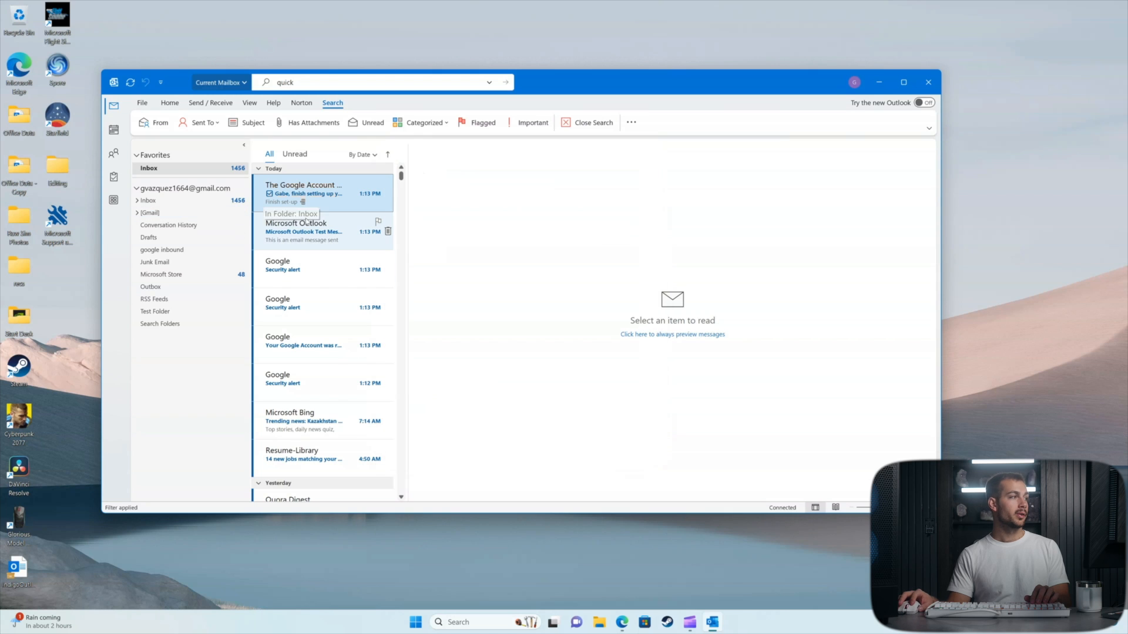
pyautogui.moveTo(322, 242)
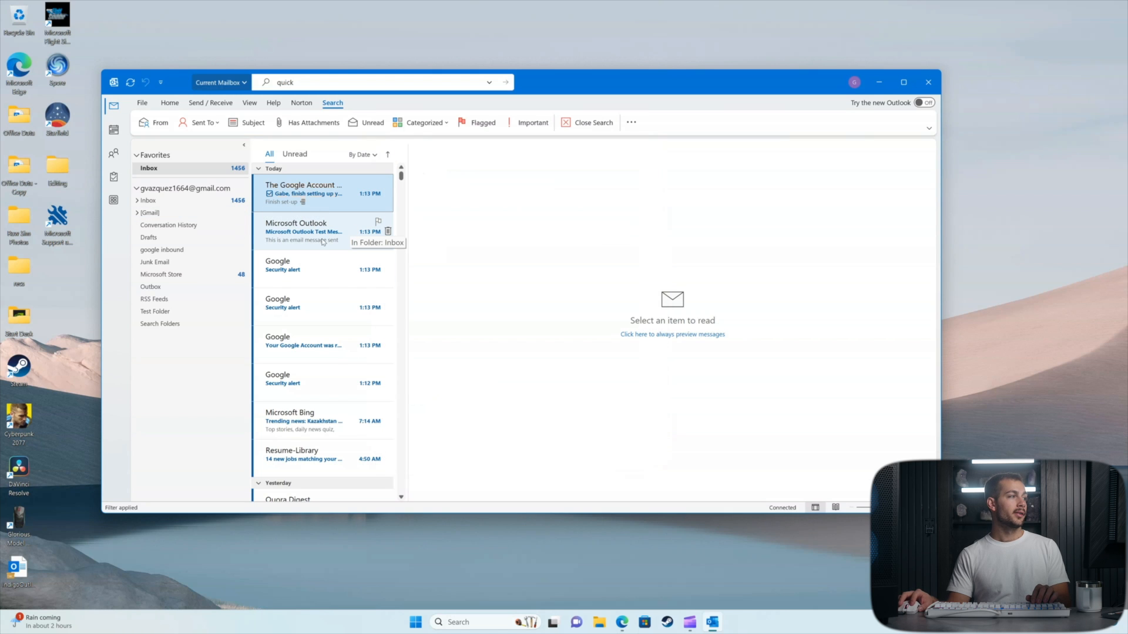
pyautogui.click(303, 231)
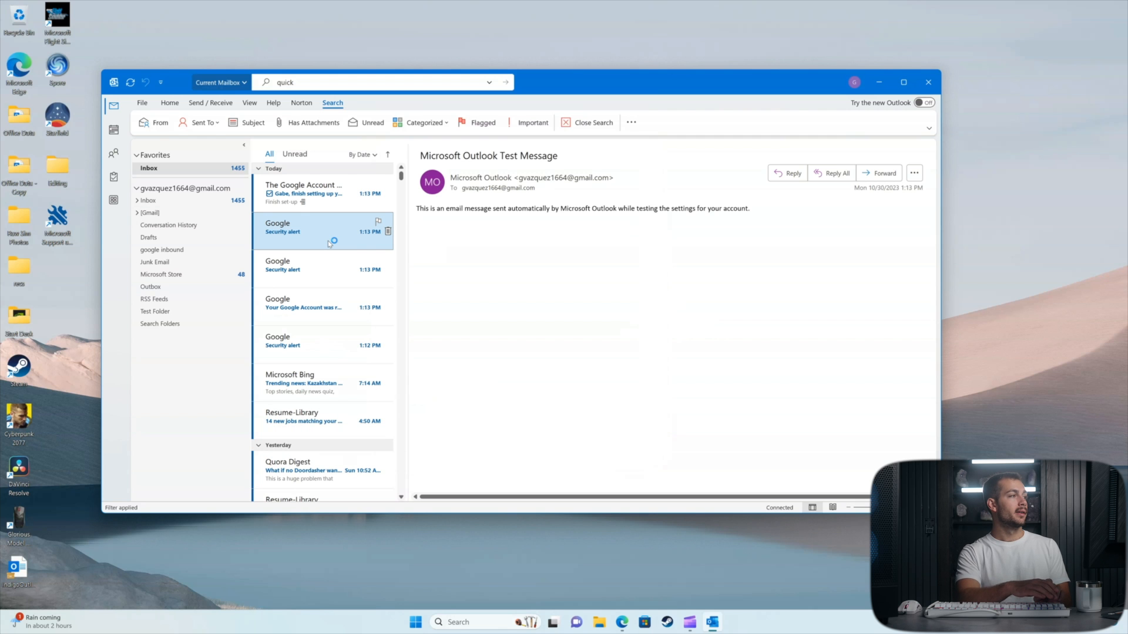
pyautogui.click(302, 227)
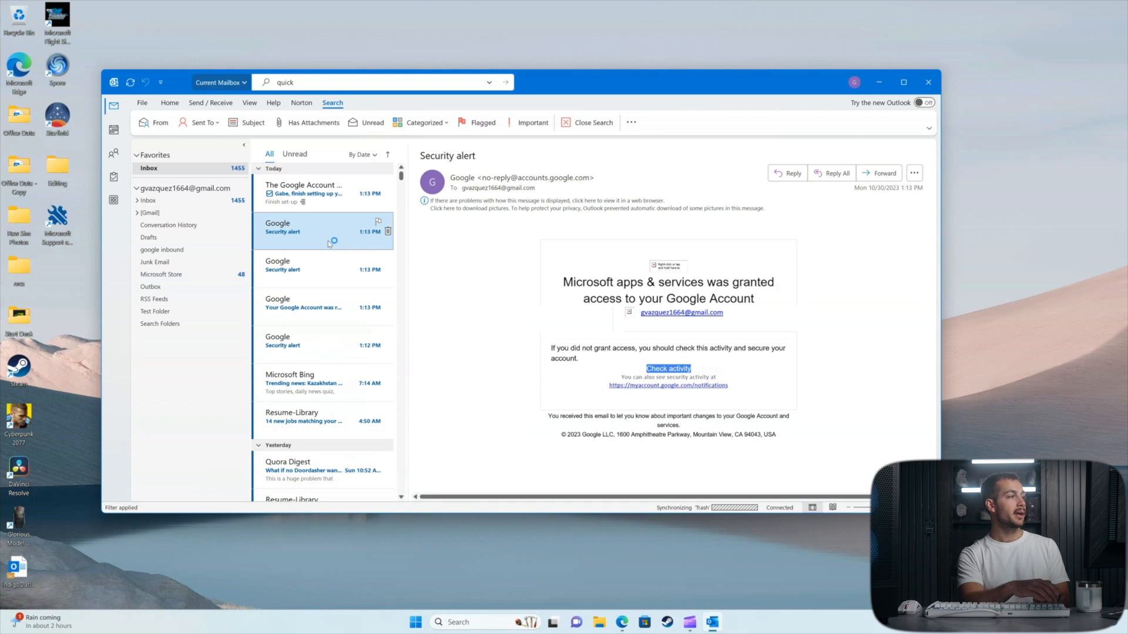